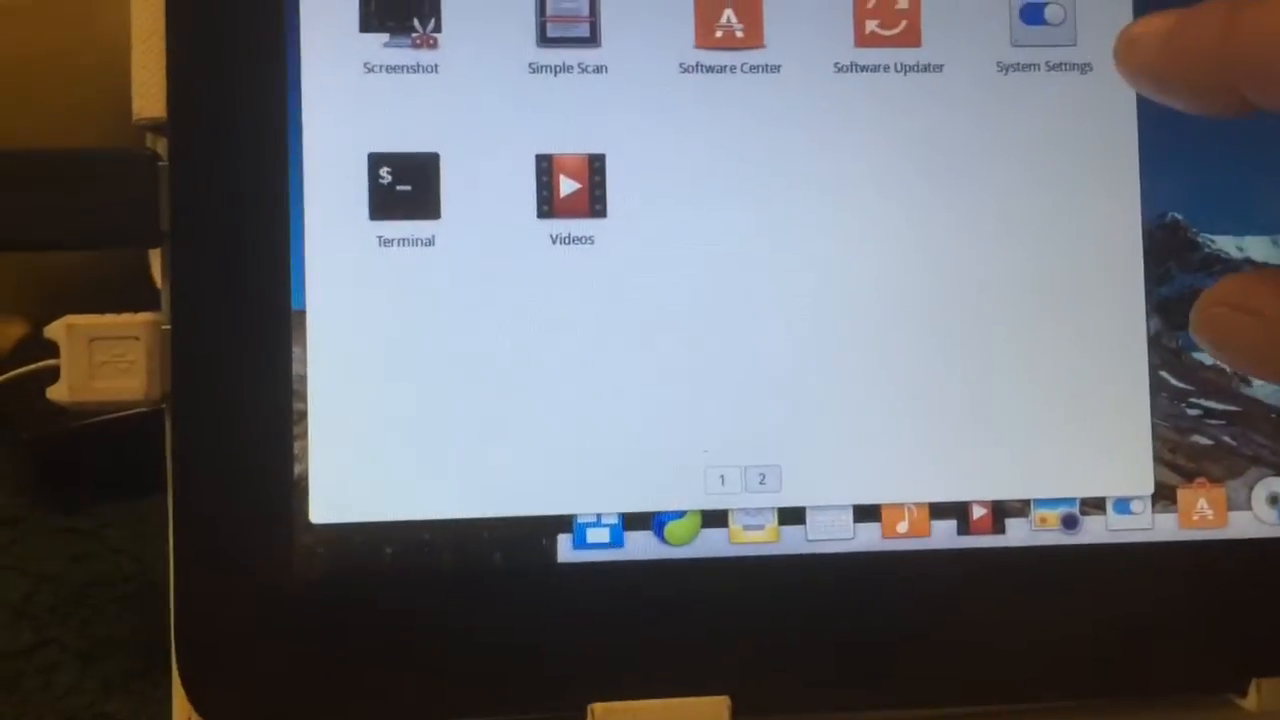
# Step: Launch the Install elementary OS application from the Applications grid
pyautogui.click(720, 480)
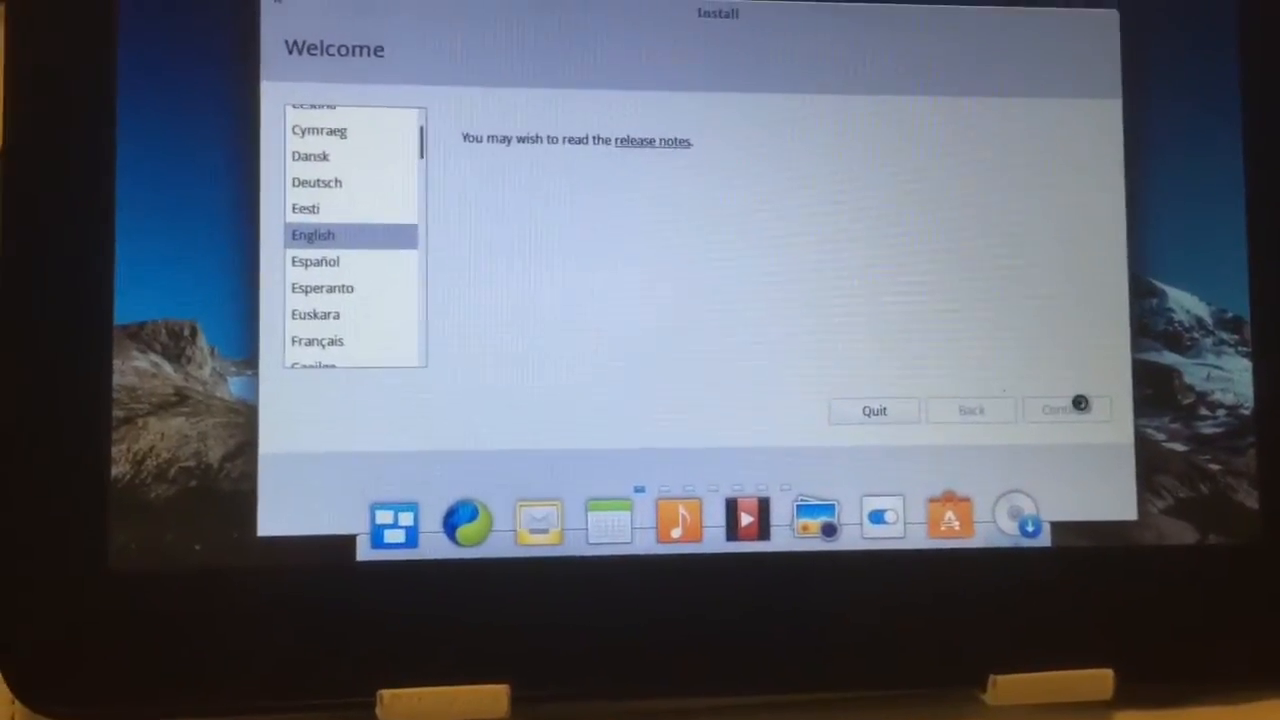
# Step: Continue with English as the installer language to reach Installation type
pyautogui.click(1064, 410)
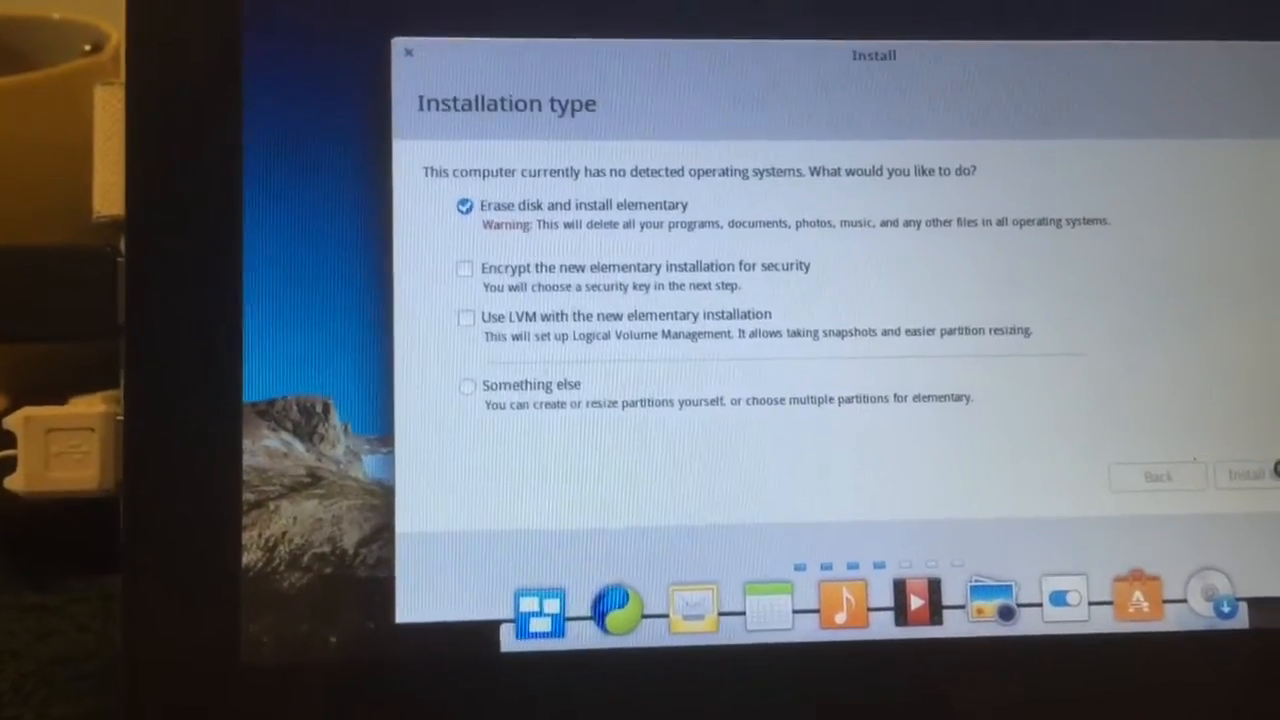
# Step: Start installing with 'Erase disk and install elementary', reaching the 'Where are you?' map
pyautogui.click(1244, 476)
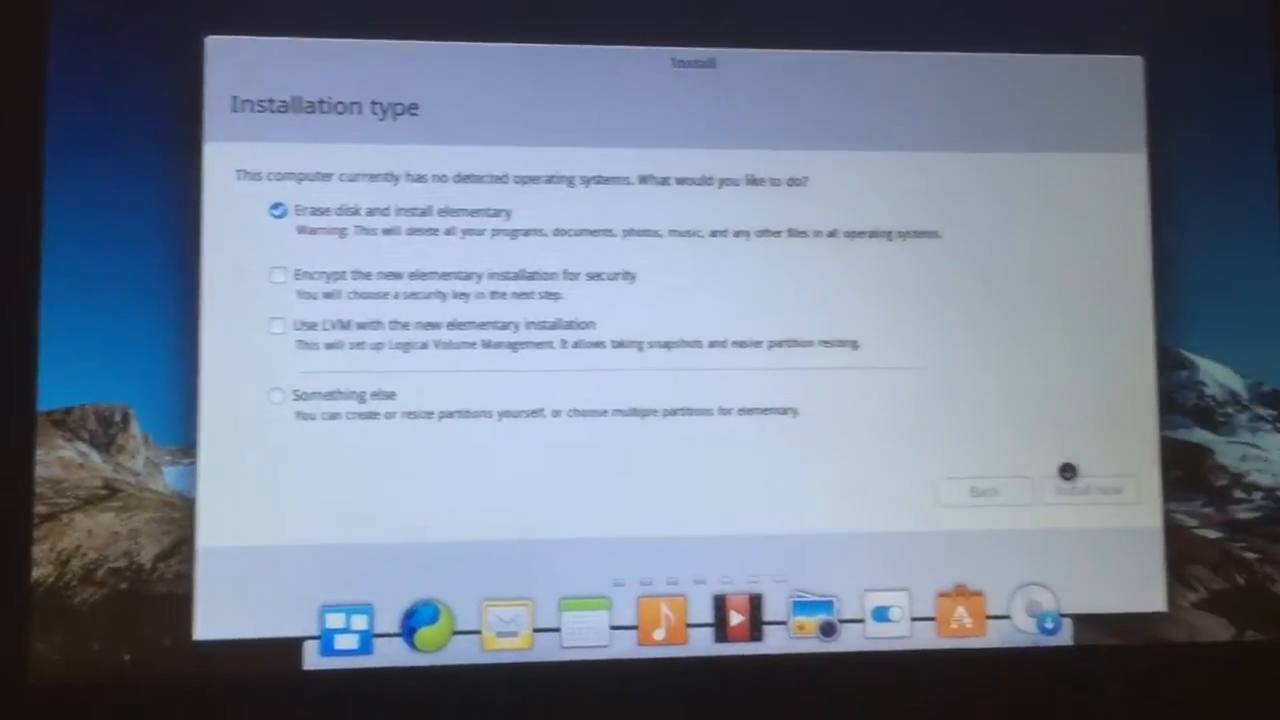
pyautogui.click(1088, 490)
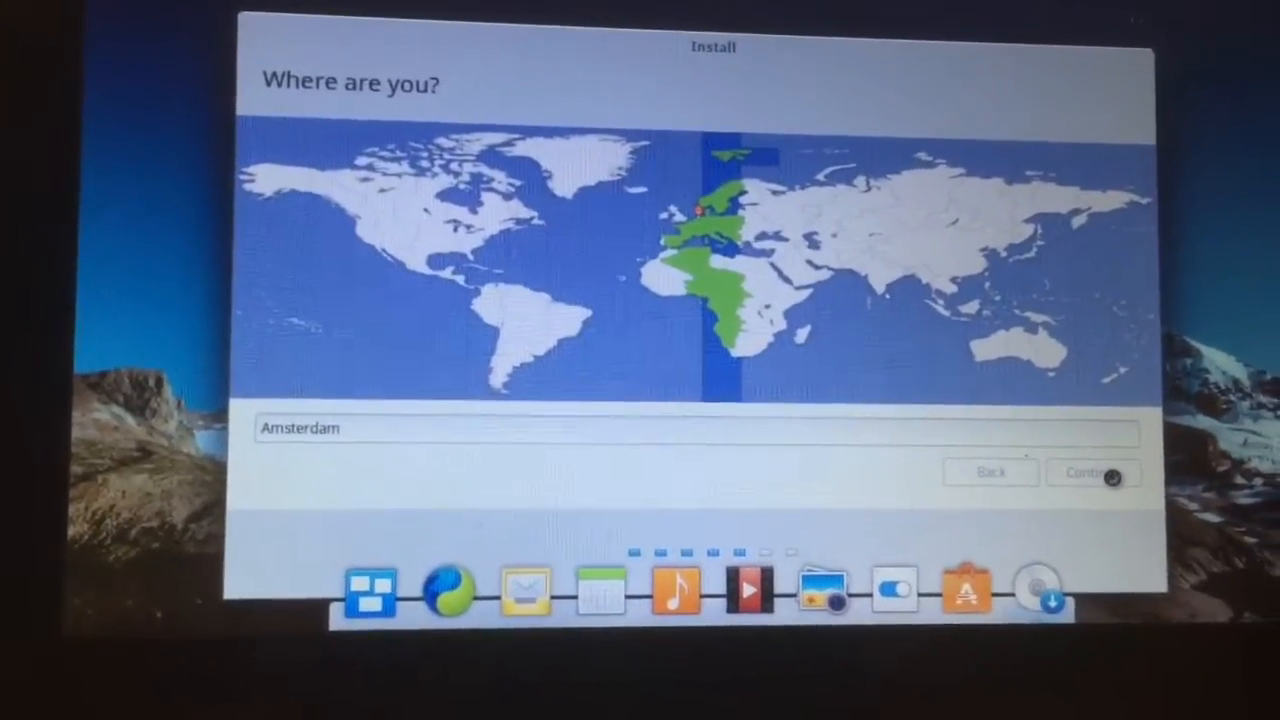
# Step: Accept Amsterdam as location and English (US) as keyboard layout
pyautogui.click(1092, 472)
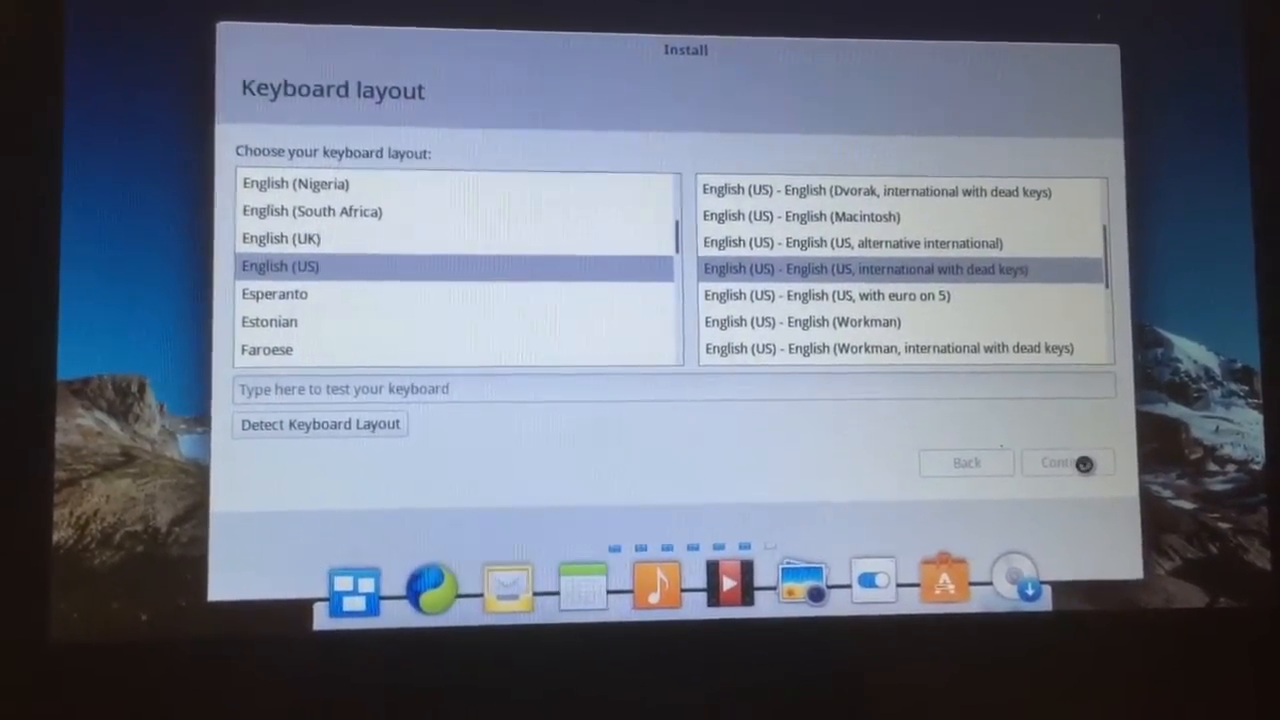
pyautogui.click(1062, 462)
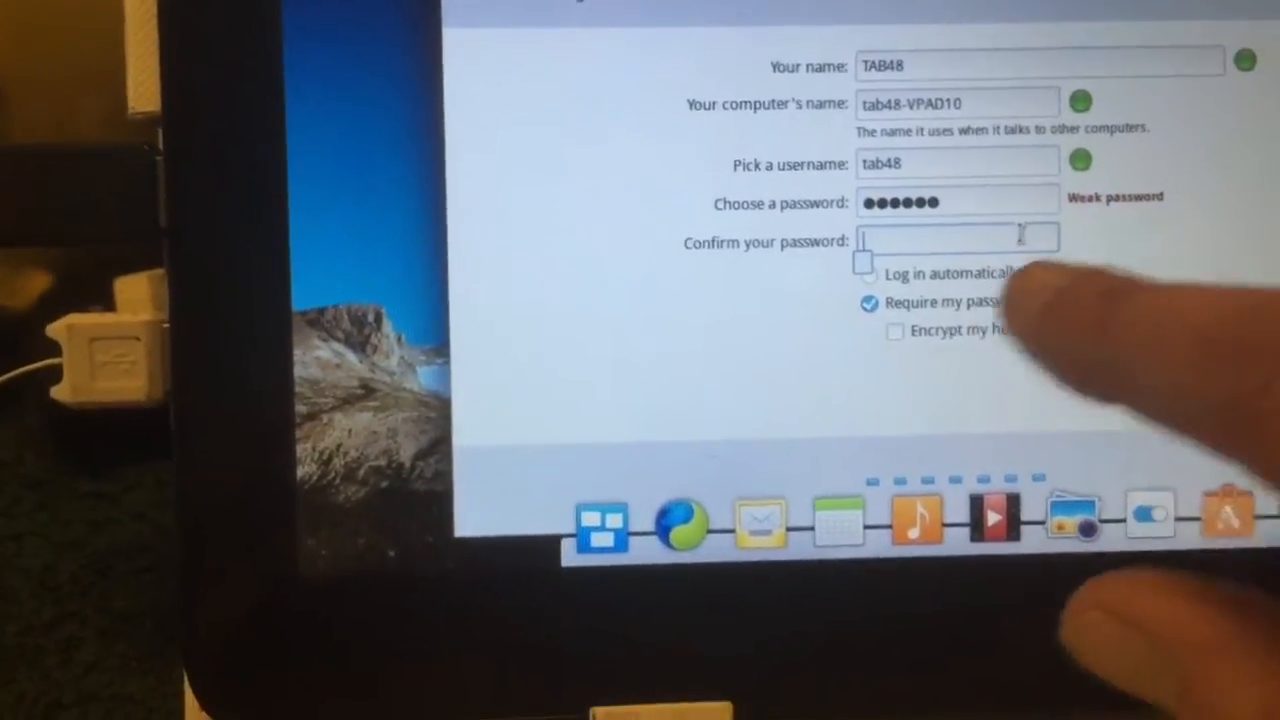
# Step: Enable 'Log in automatically' for user tab48 on computer tab48-VPAD10
pyautogui.click(864, 272)
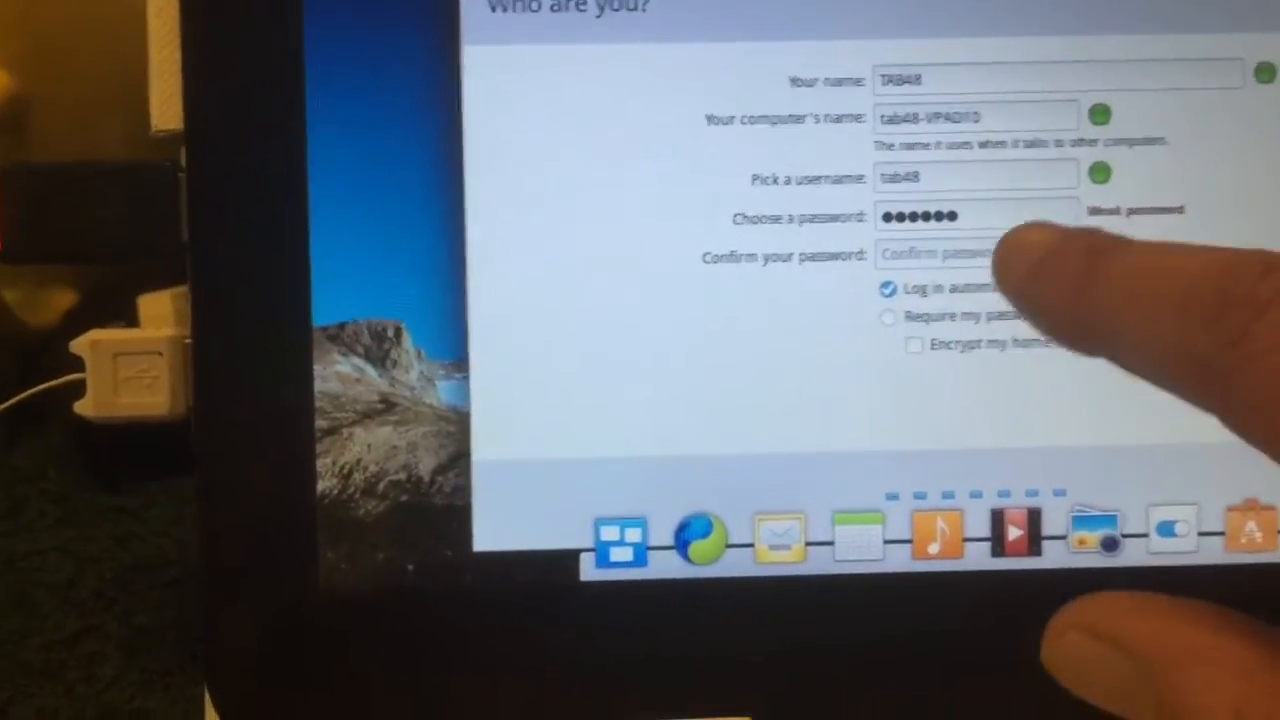